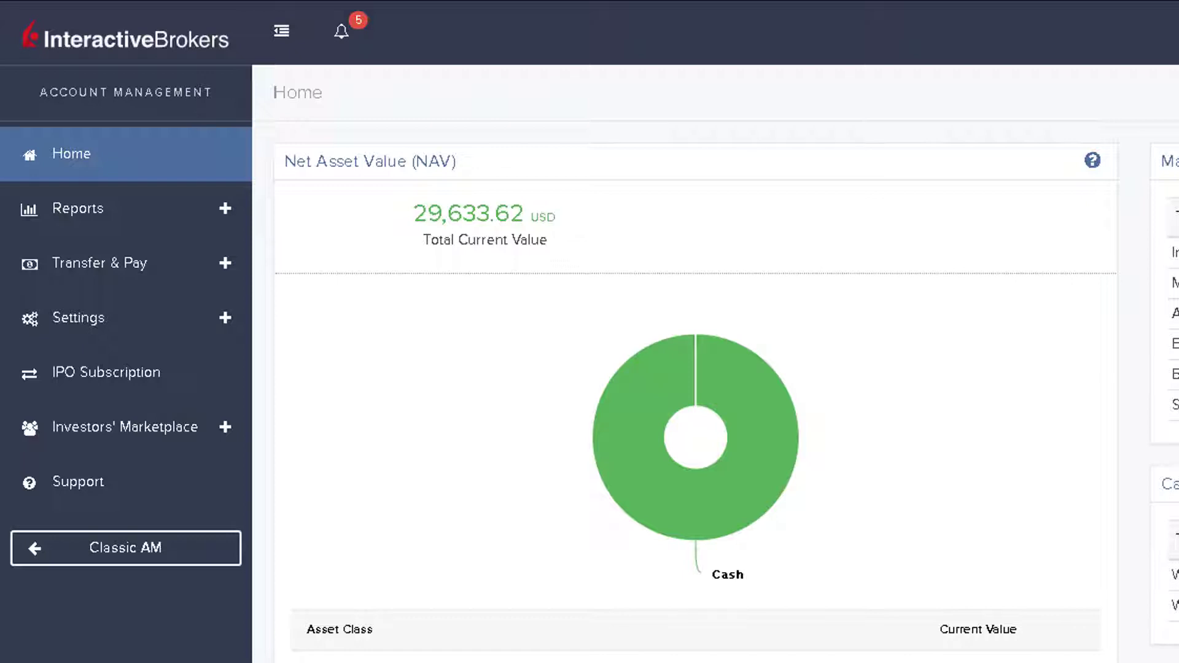
Step: Show the IBKR website login menu listing Account Management, Trader Workstation and WebTrader
click(78, 318)
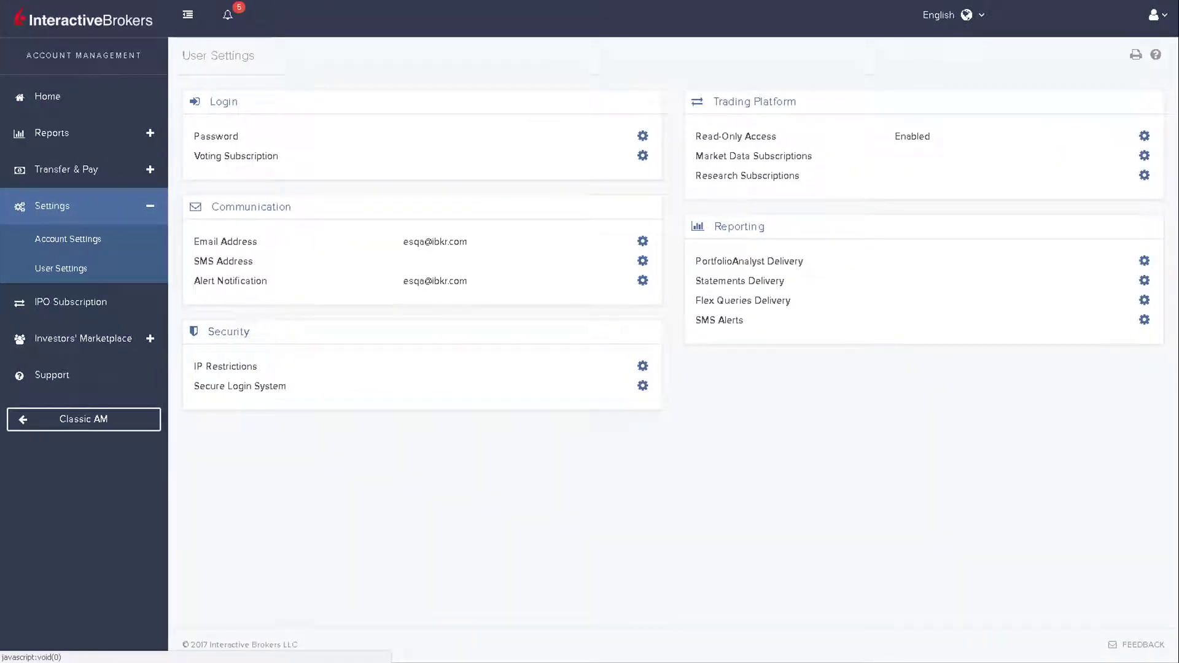
click(47, 96)
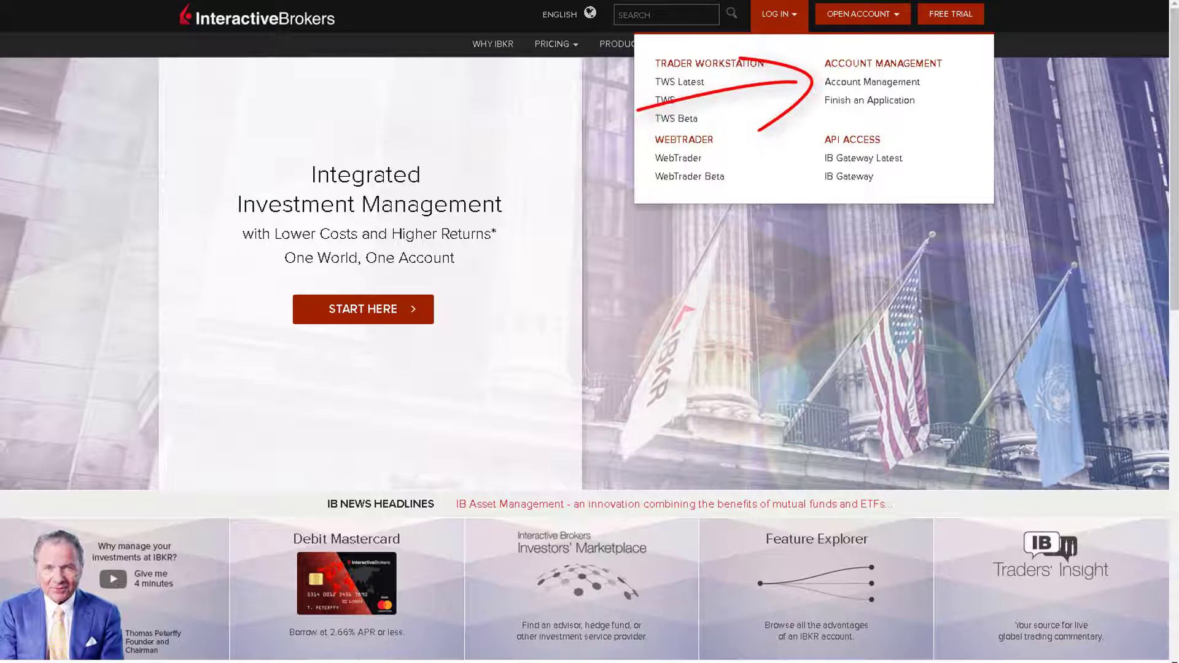
Step: Read the Net Asset Value panel help, close it, and go to Reports > Statements
click(871, 82)
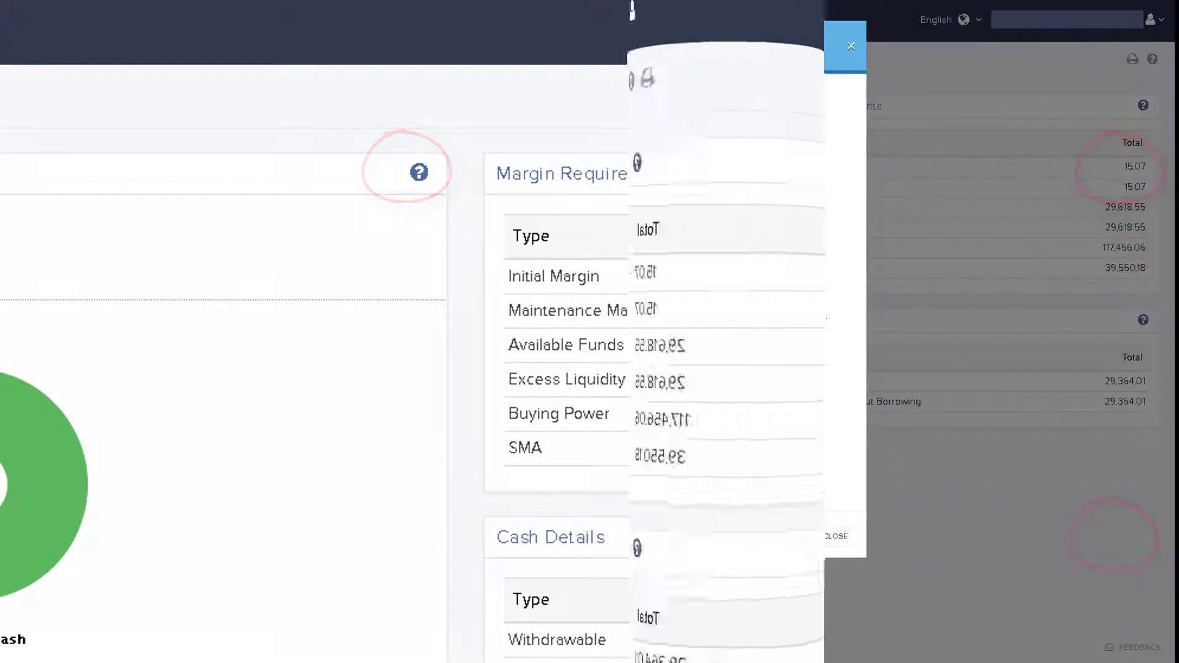
click(419, 172)
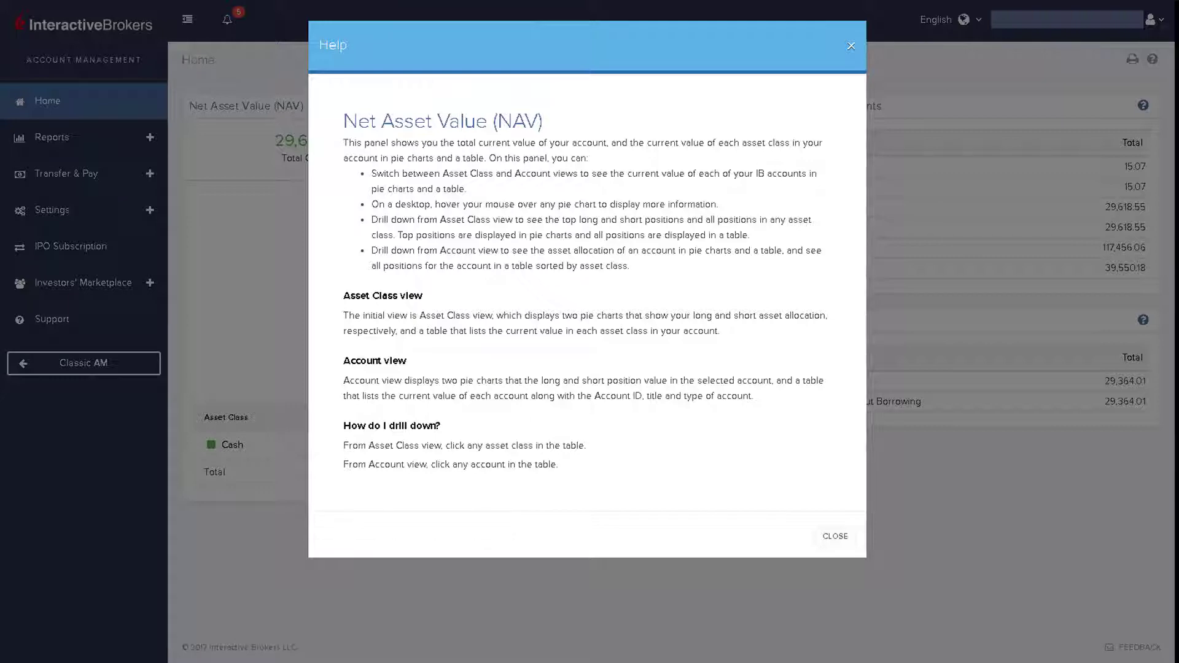
click(833, 536)
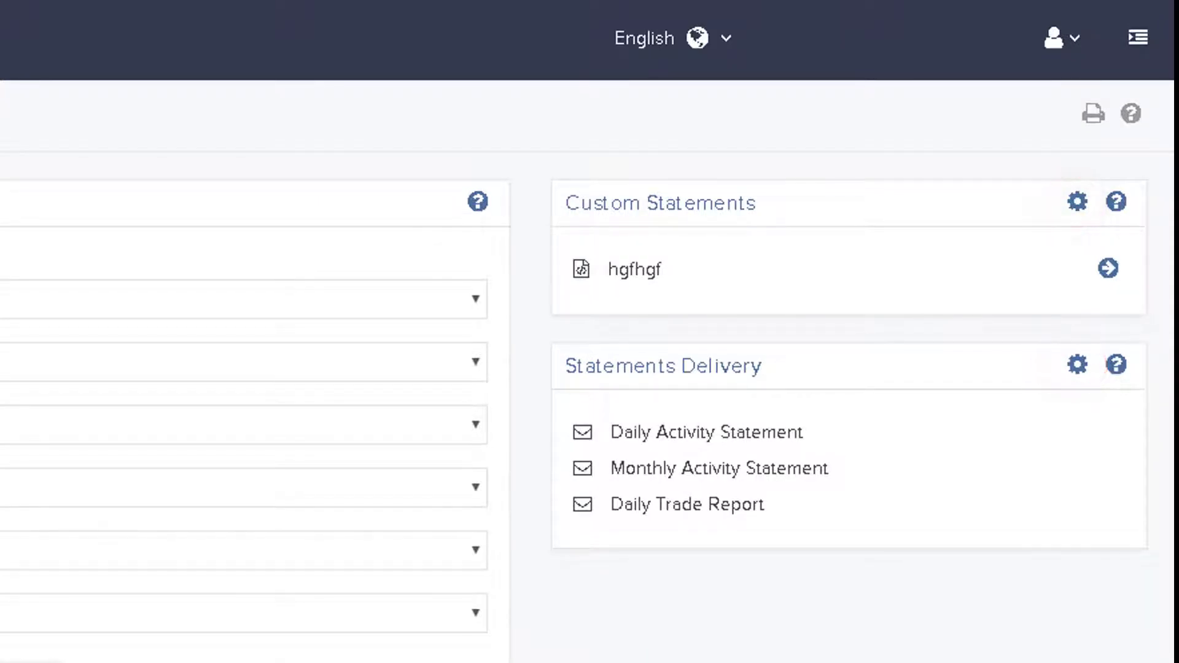
Step: Sort the Positions table by Value in Base, then return to the Home overview
click(47, 101)
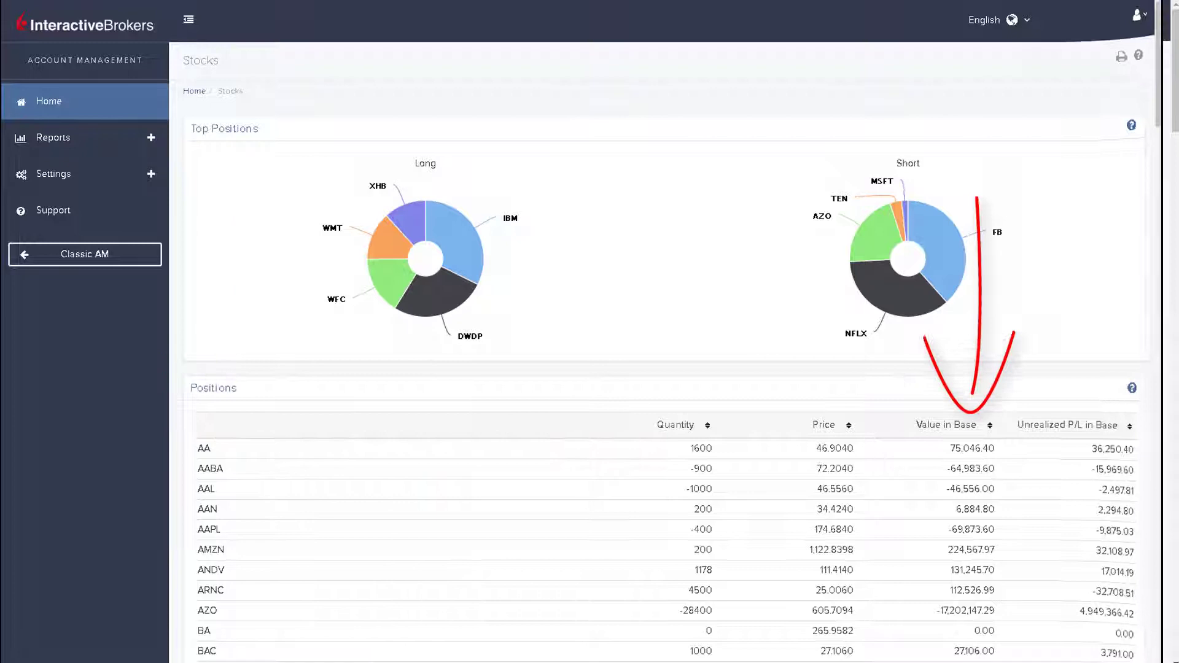
click(950, 426)
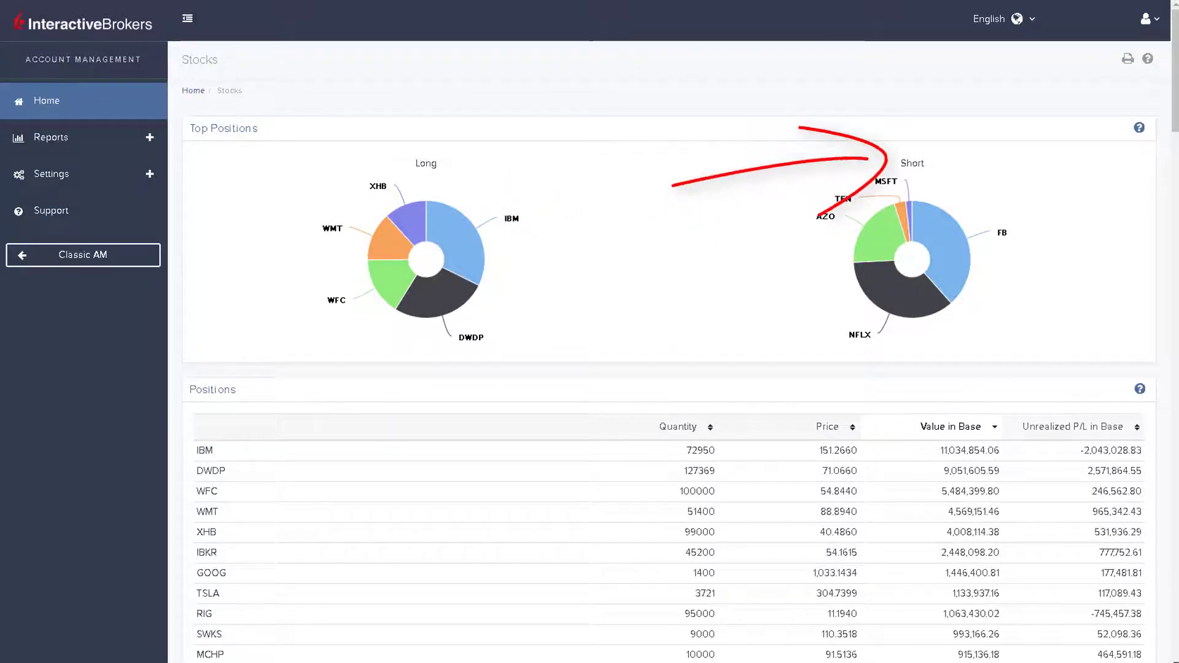
click(46, 100)
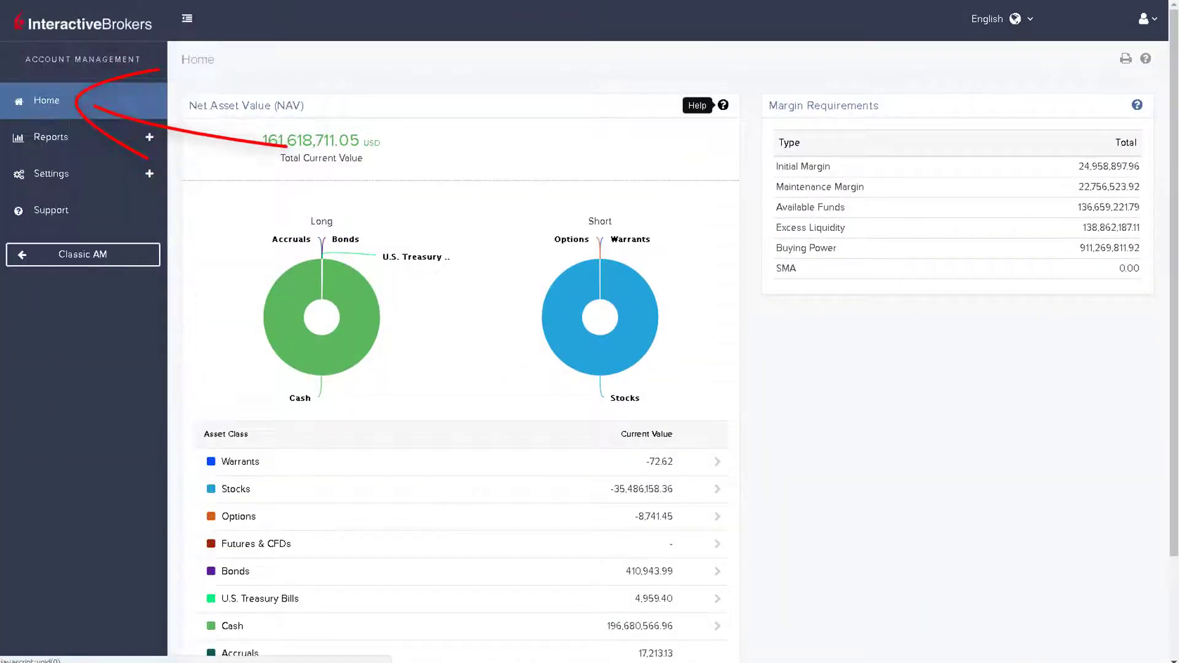
Step: Expand Reports and show the PortfolioAnalyst seven-day net asset value report
click(50, 136)
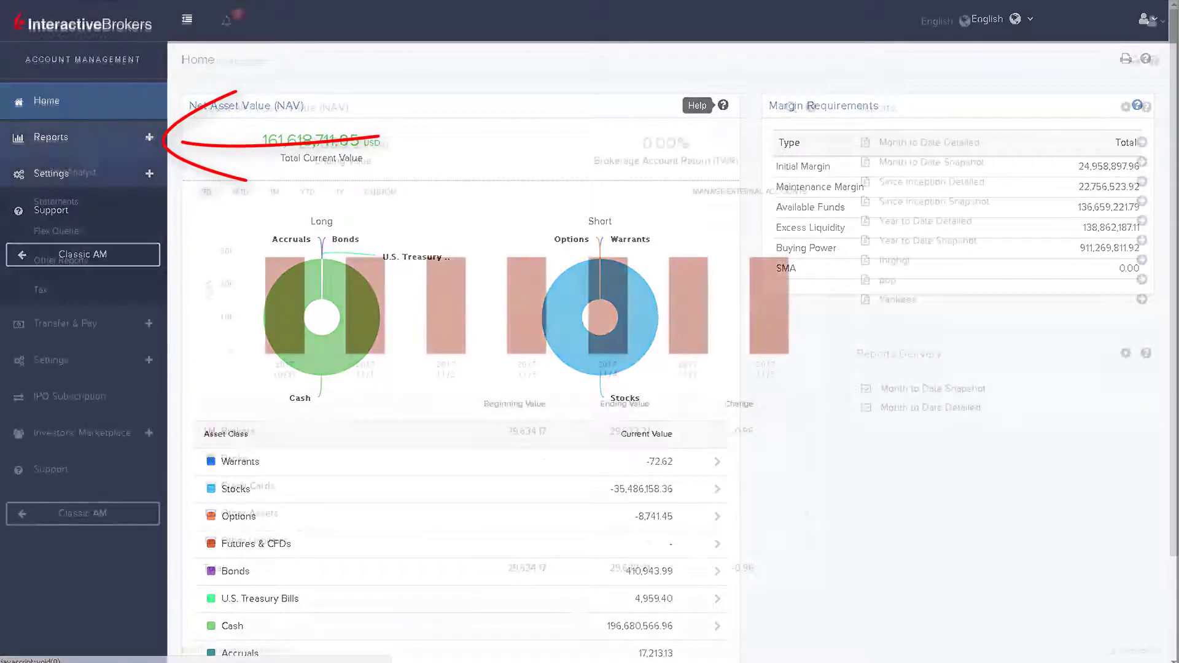
click(50, 138)
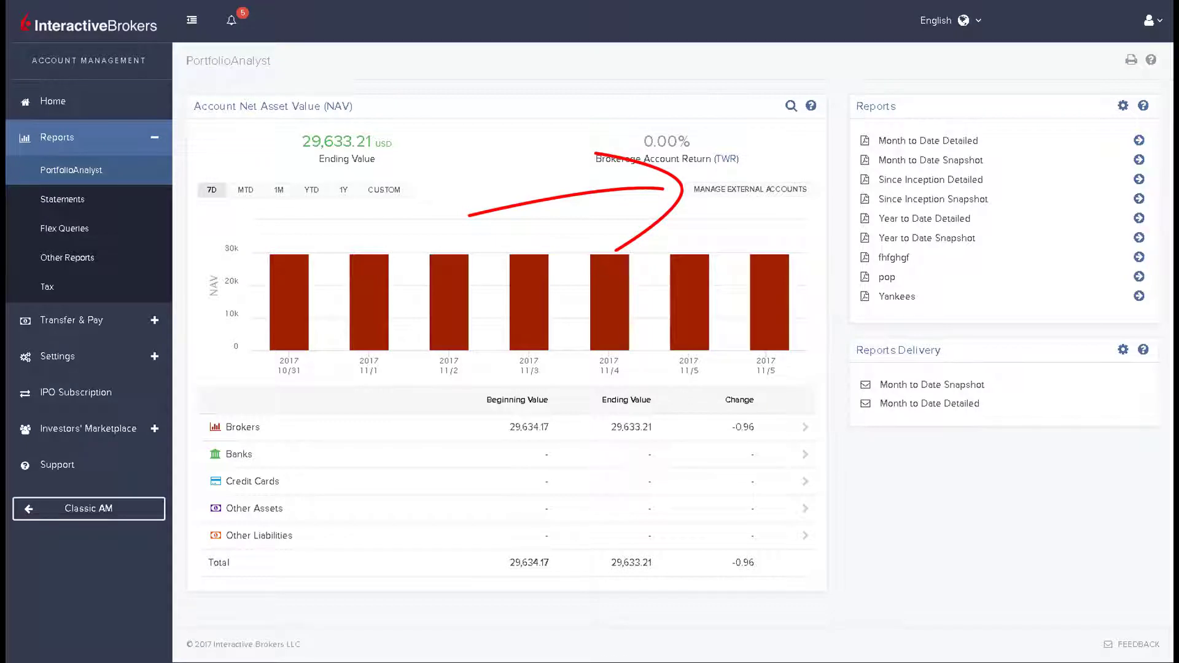
Step: Review the Run a Statement form, then move to the Flex Queries page
click(64, 199)
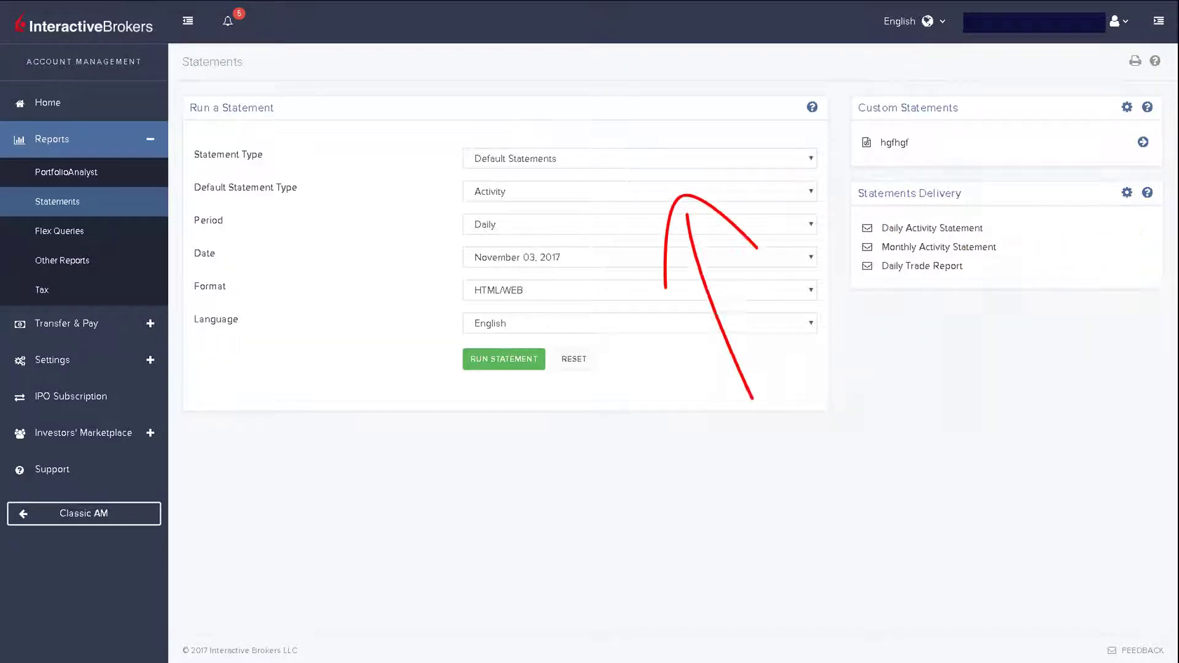
click(58, 231)
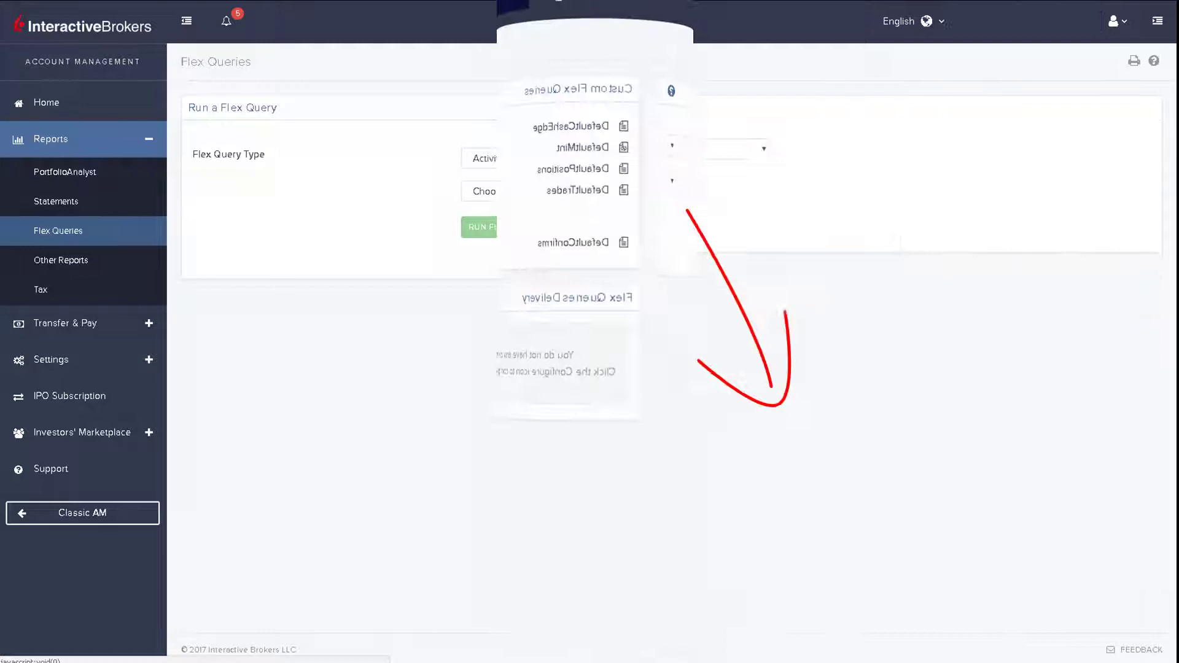
Step: Browse the Other Reports type list, then show the Tax Reports page with 2016 forms
click(61, 259)
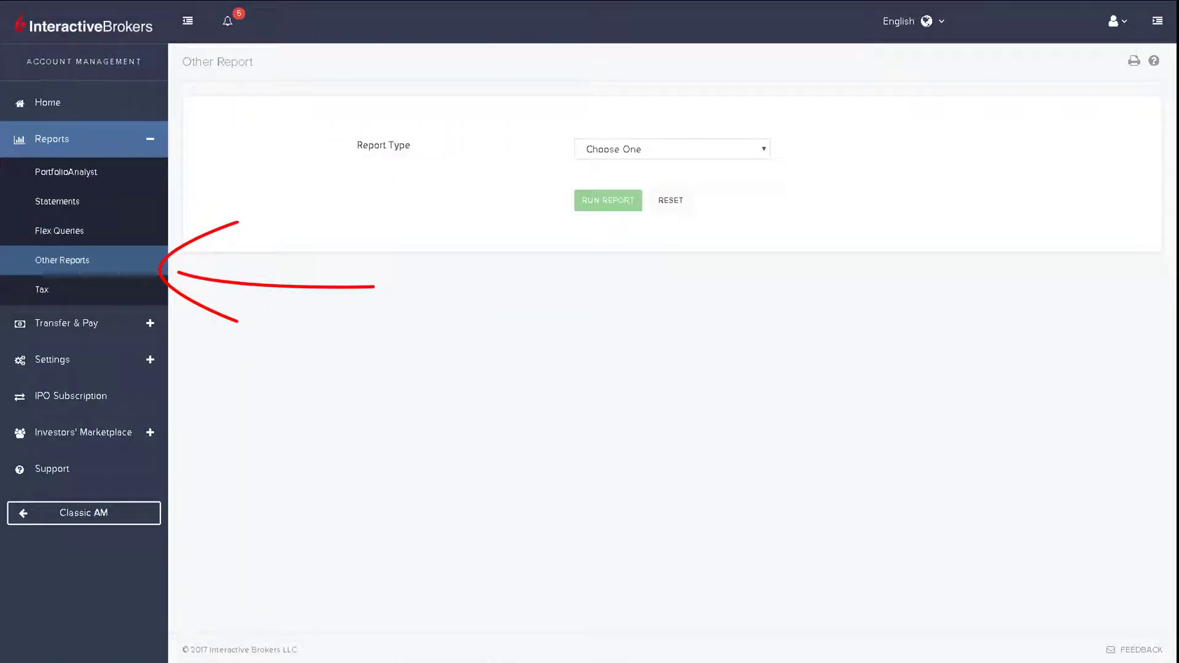
click(670, 148)
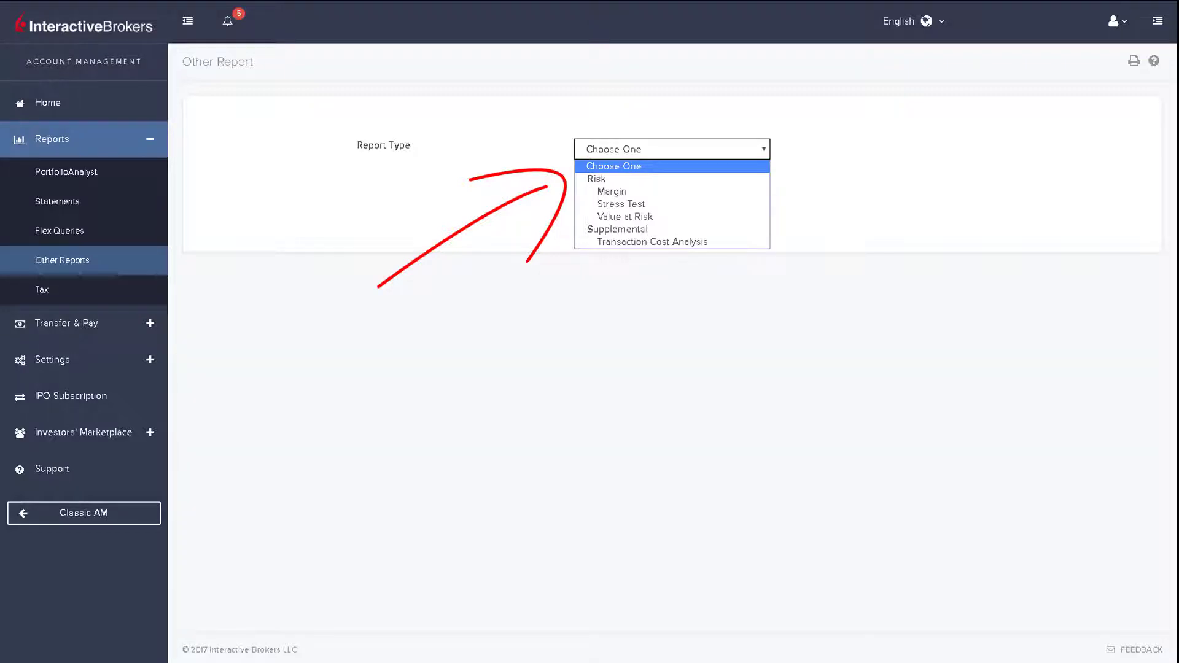
click(42, 288)
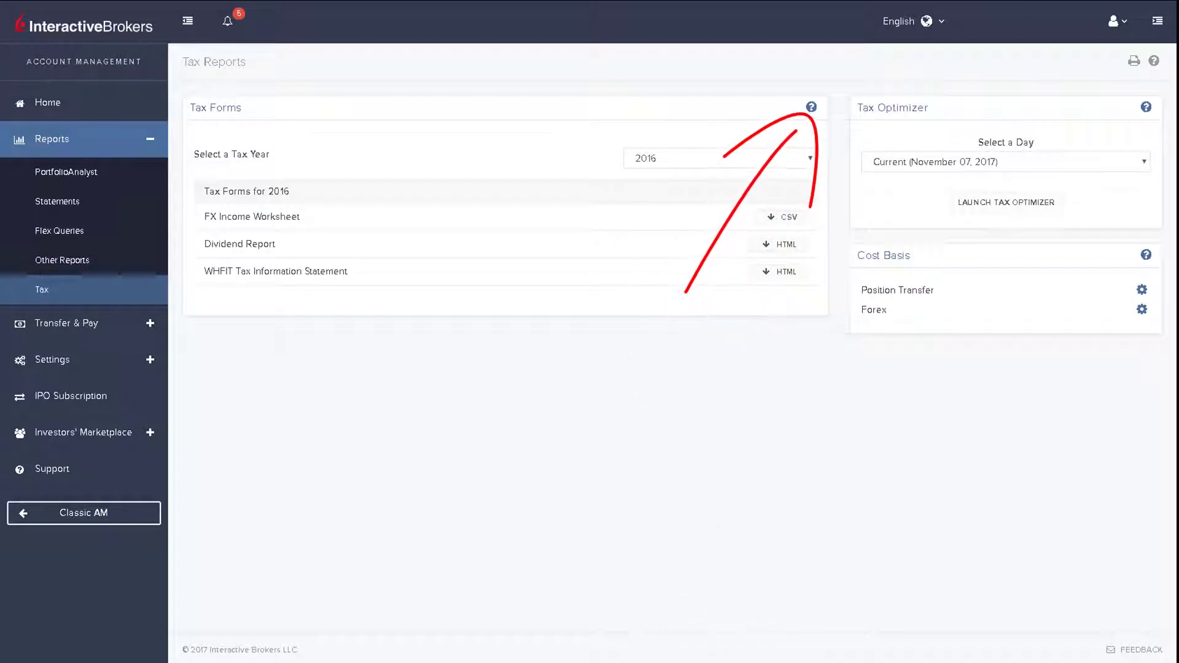
click(810, 107)
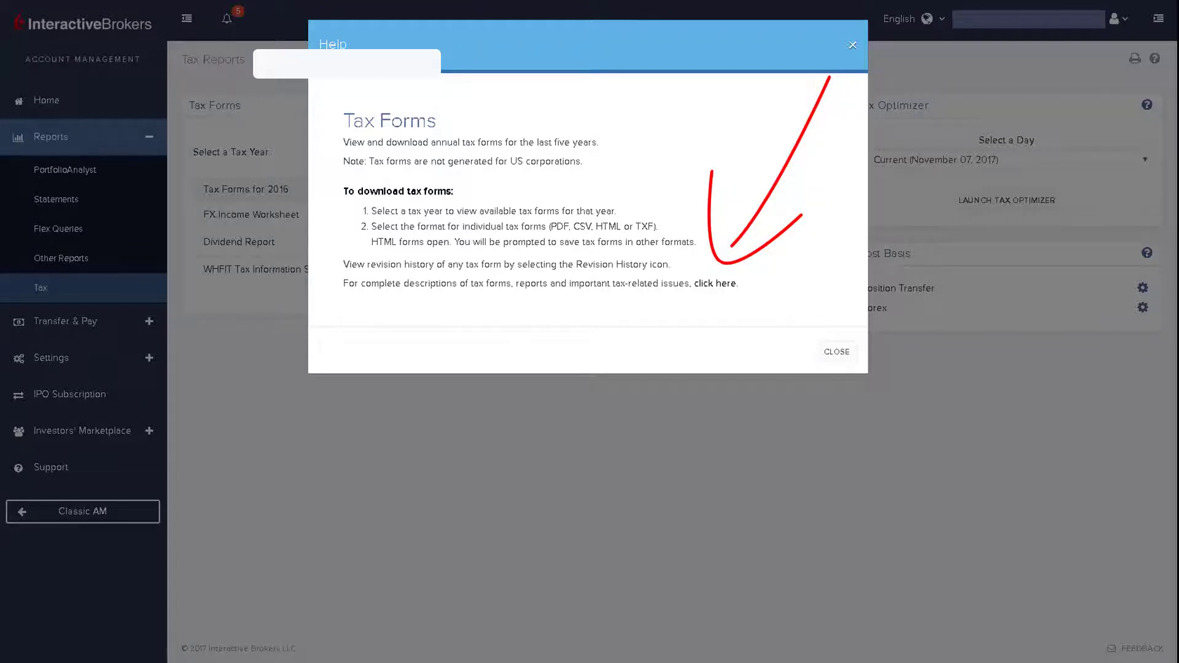
click(836, 351)
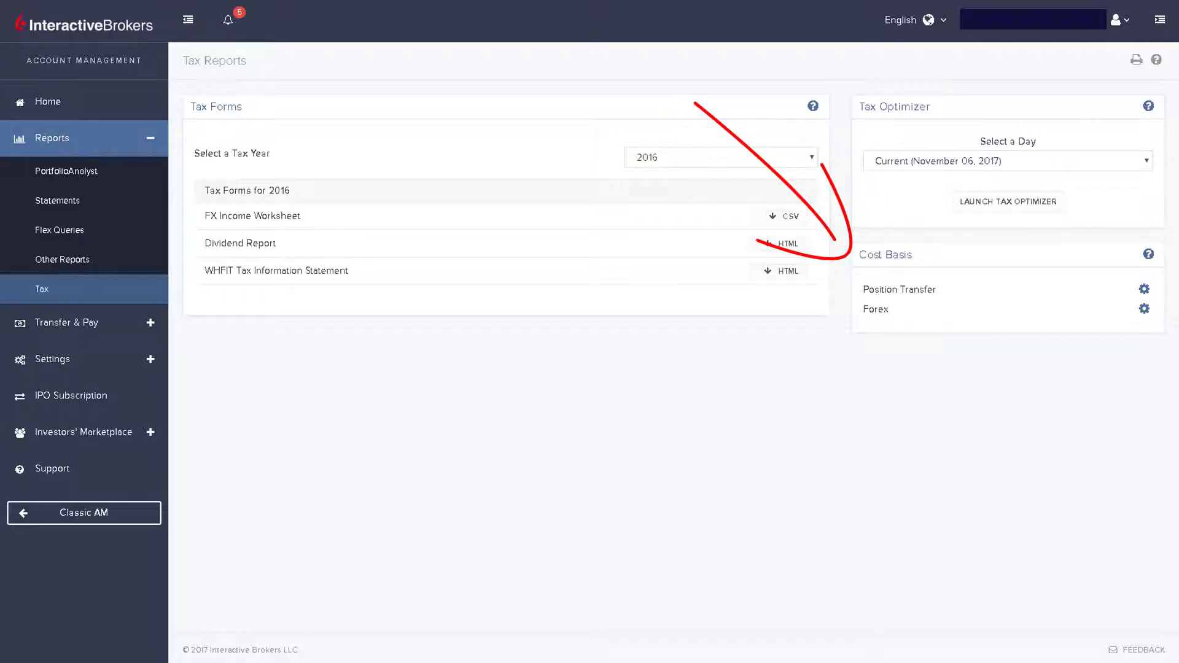
click(47, 101)
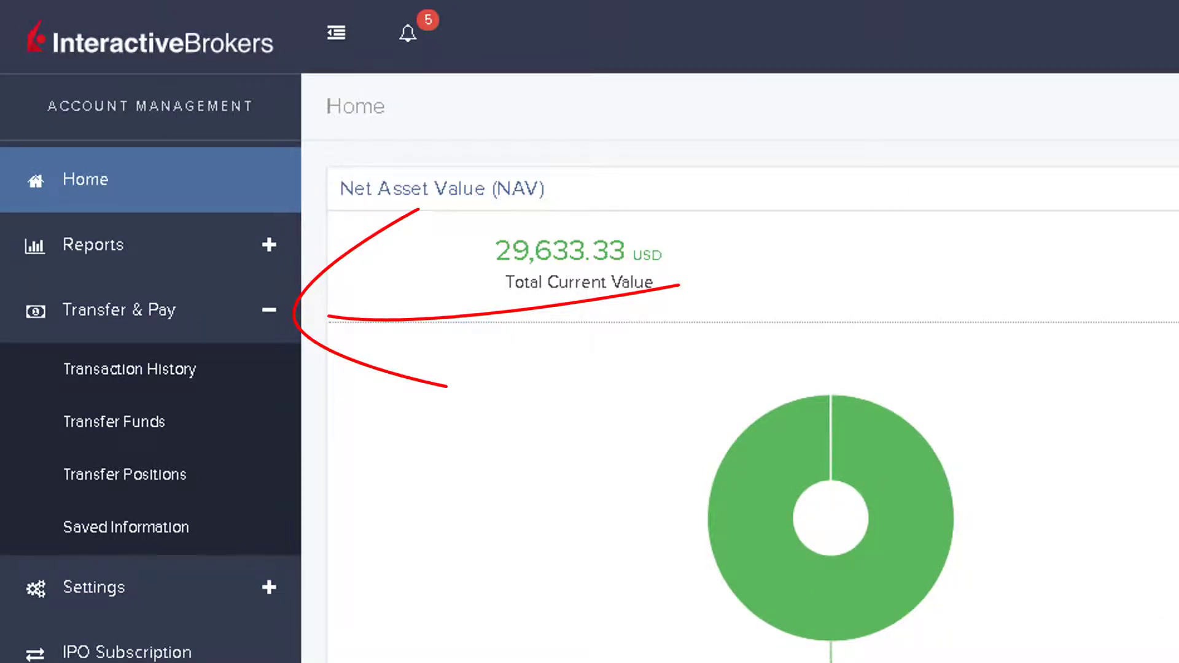
Step: View the Transfer & Pay transaction history, then go to the Transfer Funds form
click(130, 368)
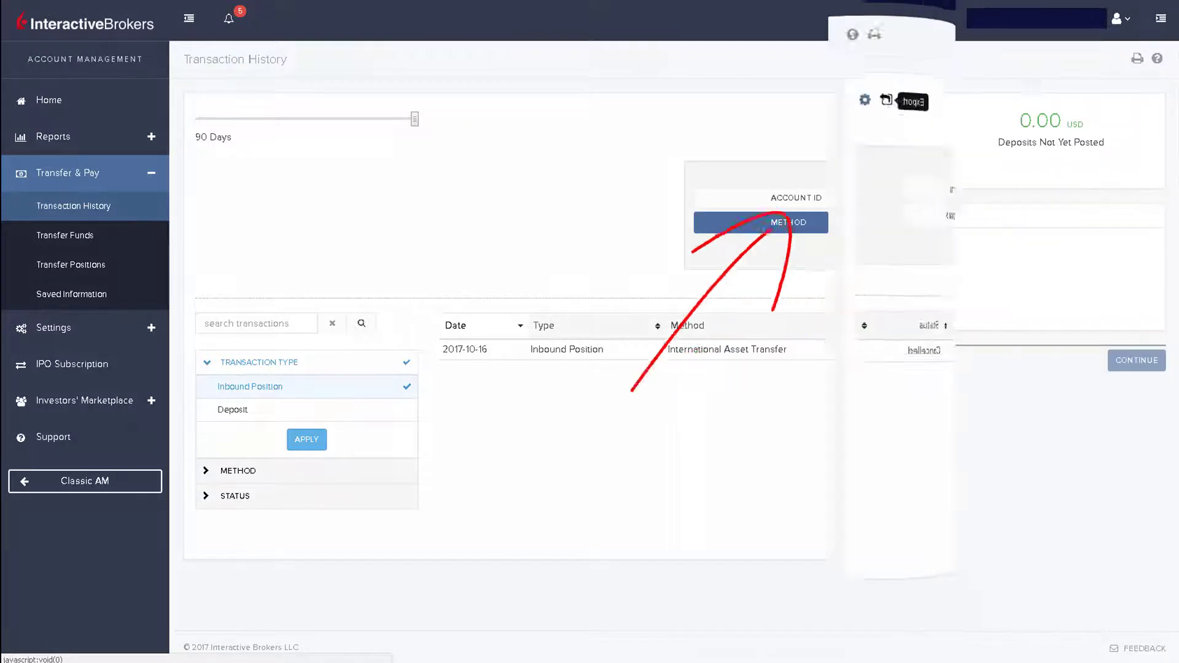
click(65, 235)
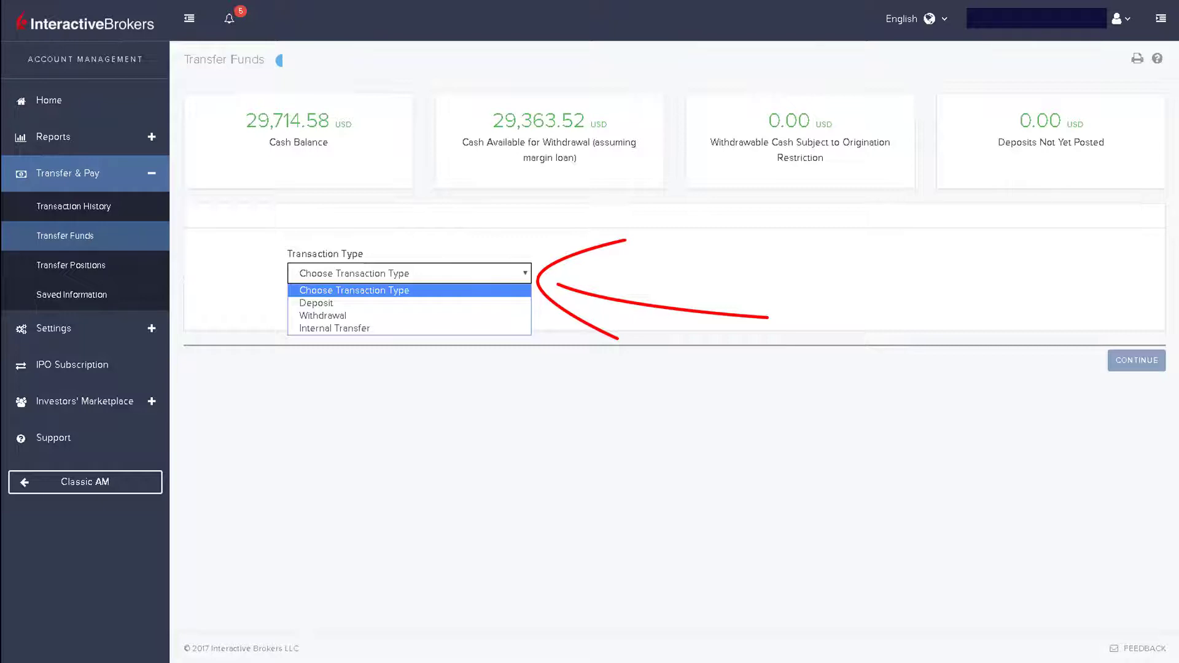
Step: Bring up the Transfer Positions form with inbound and outbound options
click(71, 265)
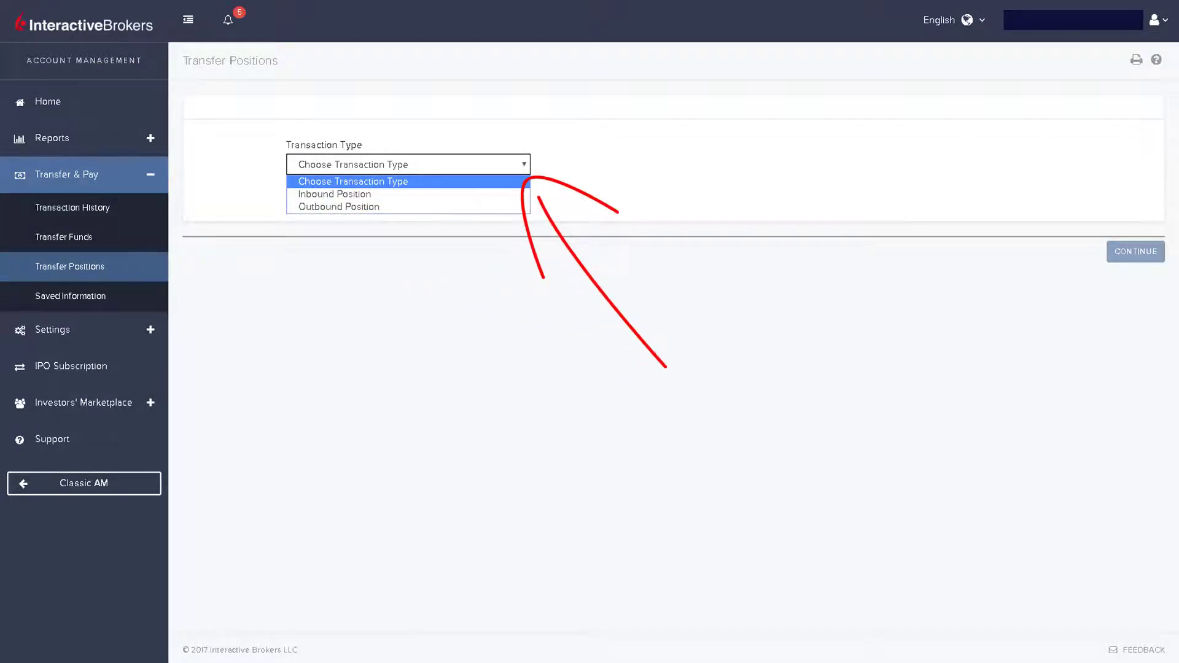
Step: Choose an Inbound Position transfer via ACATS to show the broker details form
click(334, 194)
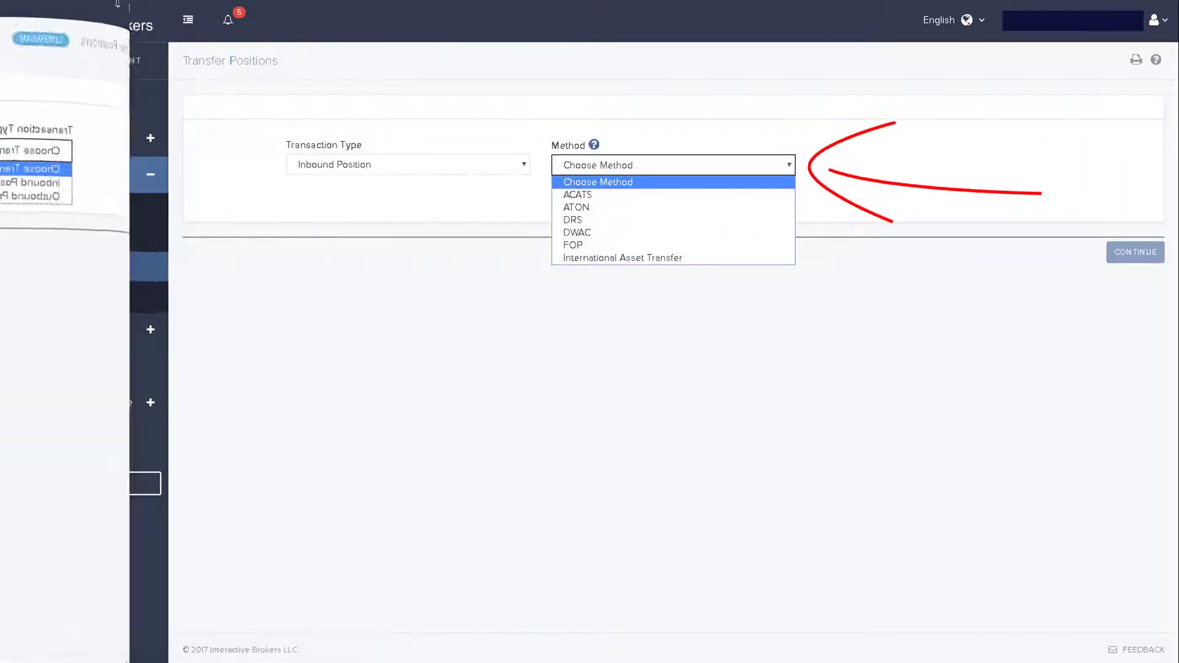
click(577, 194)
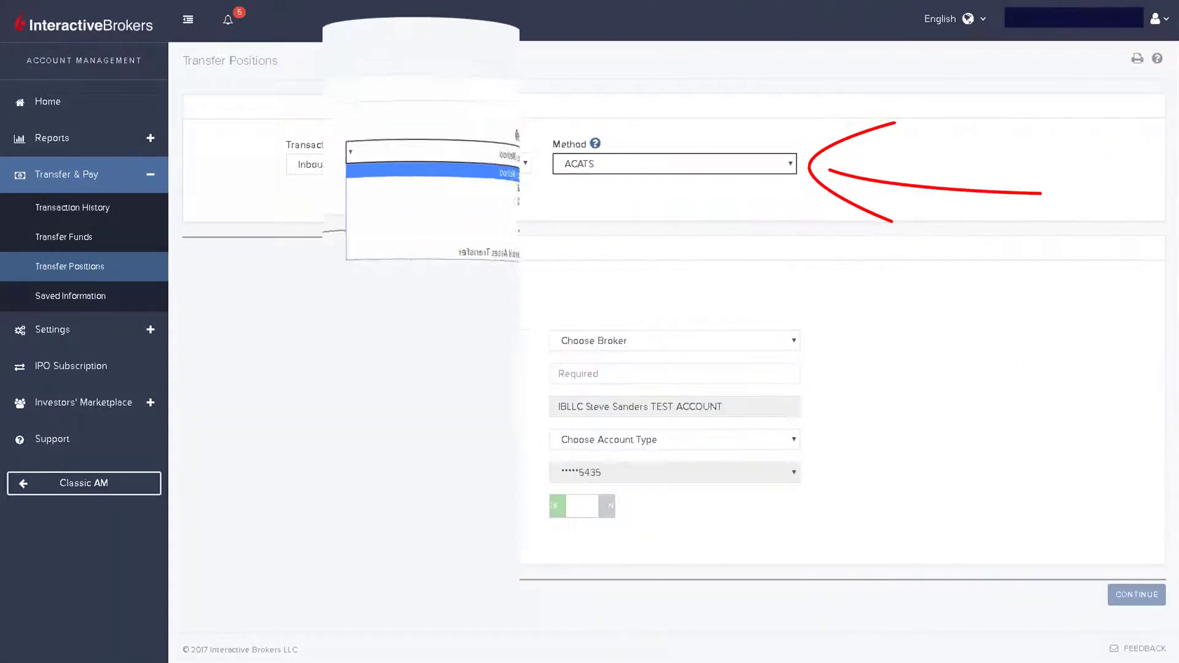
click(432, 164)
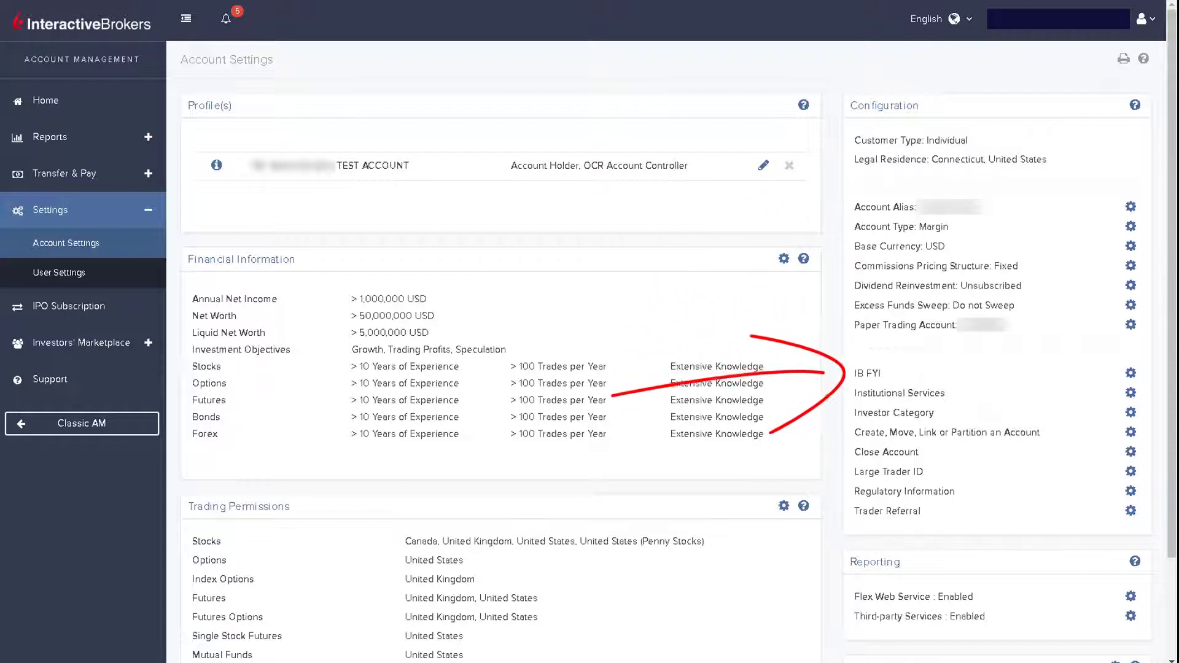
Step: Scroll the Account Settings page down to the Trading Permissions panel
scroll(down, 3)
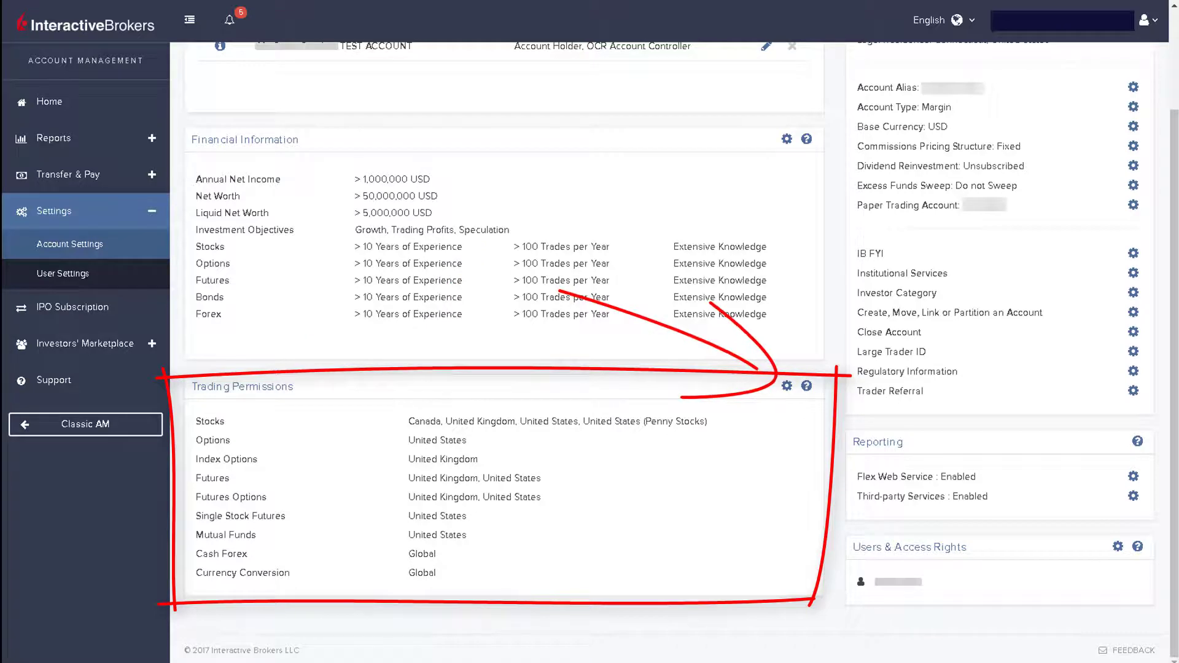
Step: View the Trading Permissions configuration down to the checked markets per product by country
click(785, 386)
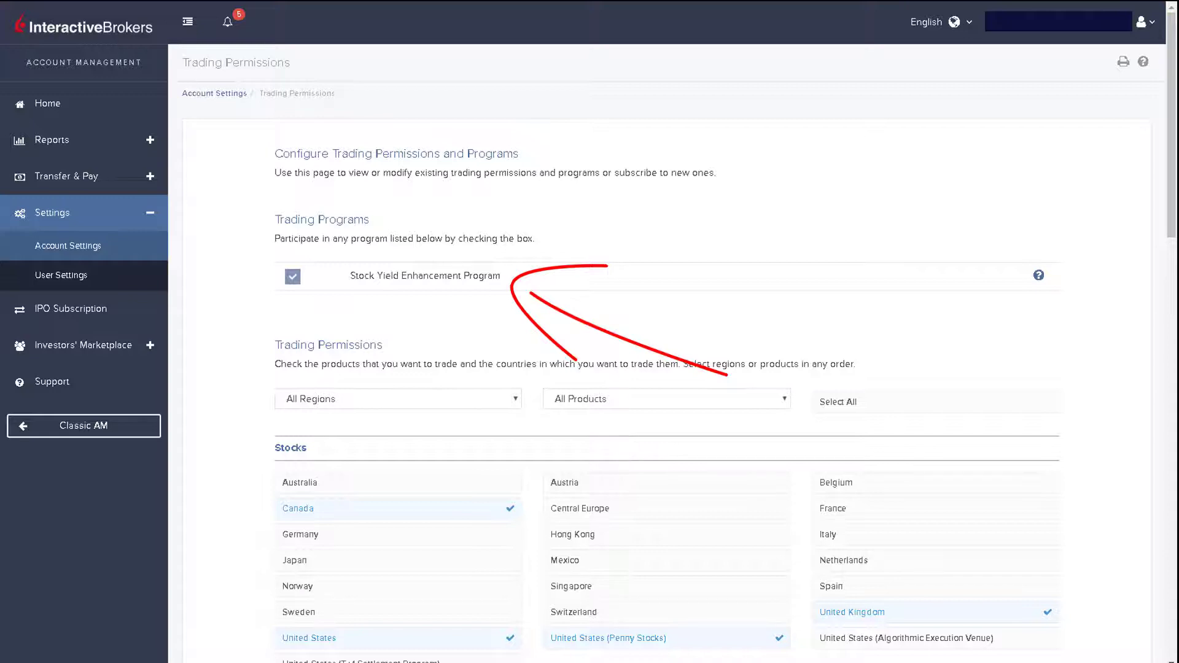
scroll(down, 3)
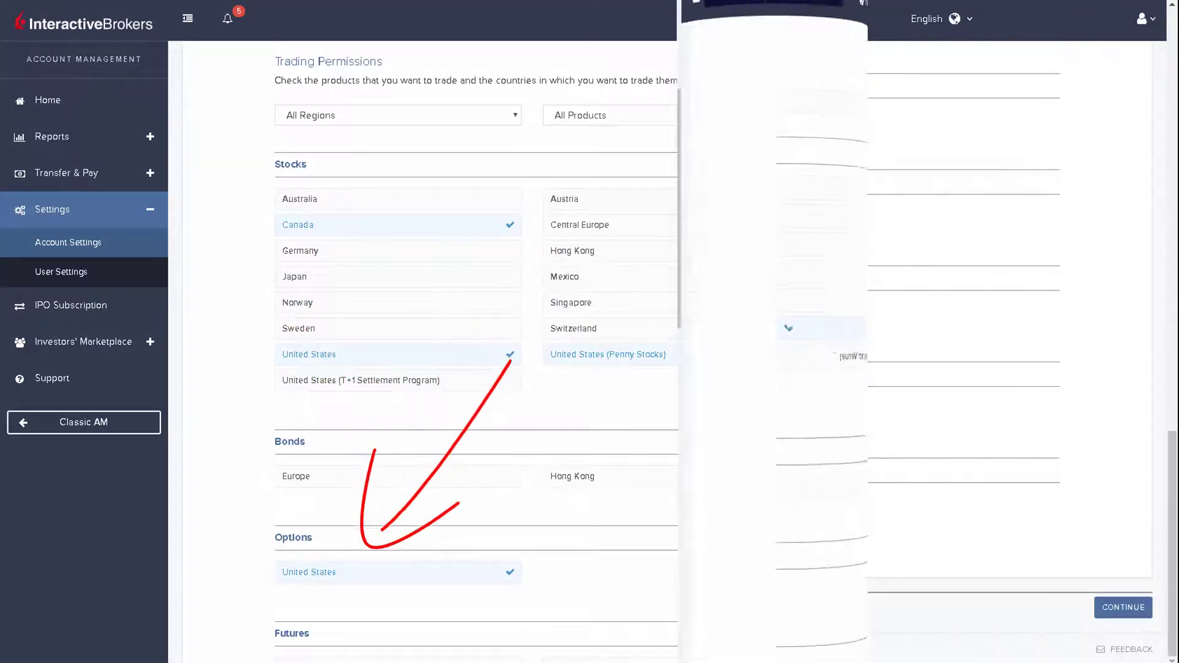
scroll(down, 3)
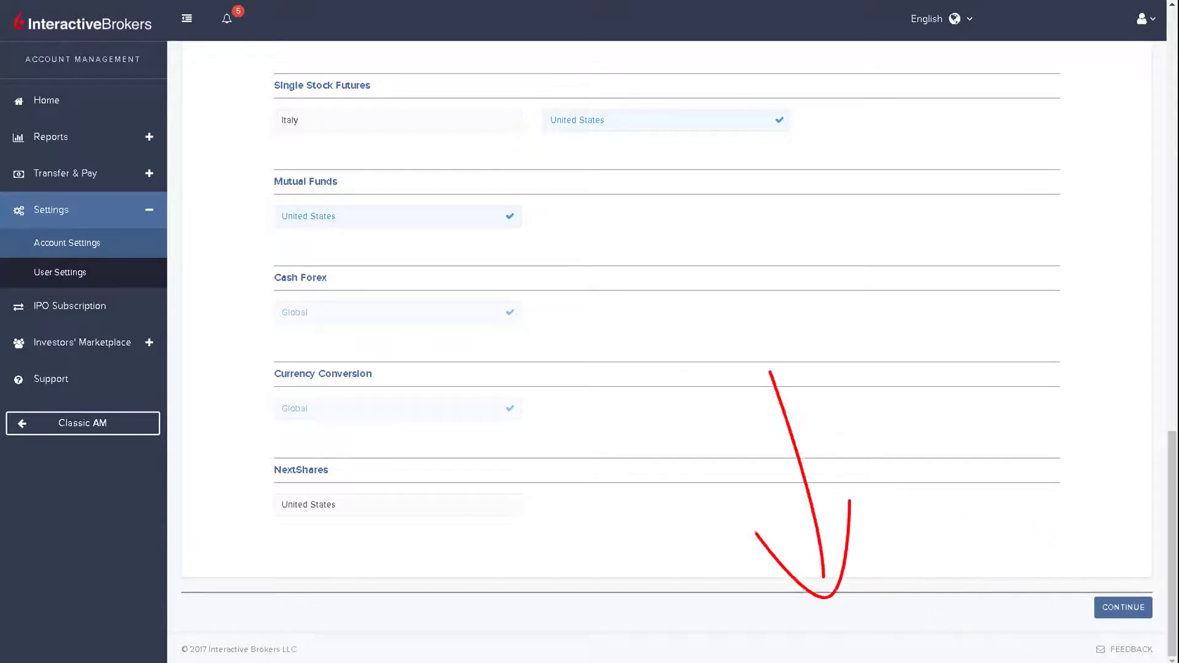
Step: From User Settings, view Market Data Subscriptions listing US and EU Bond Quotes and IDEAL FX
click(60, 272)
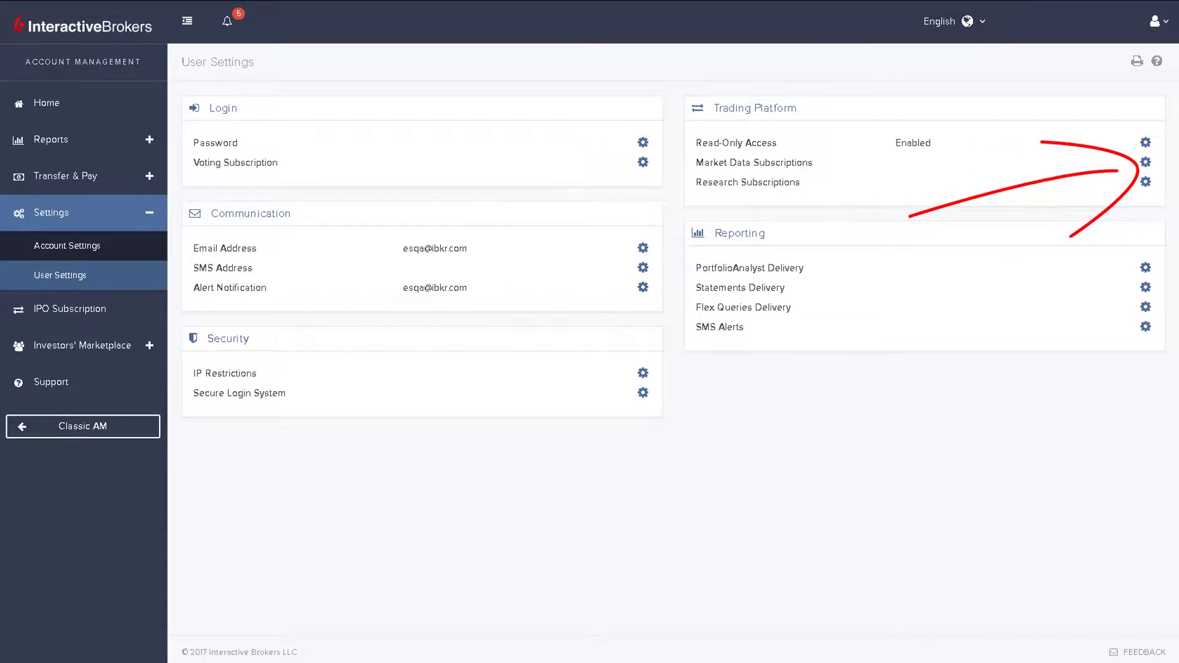
click(1144, 162)
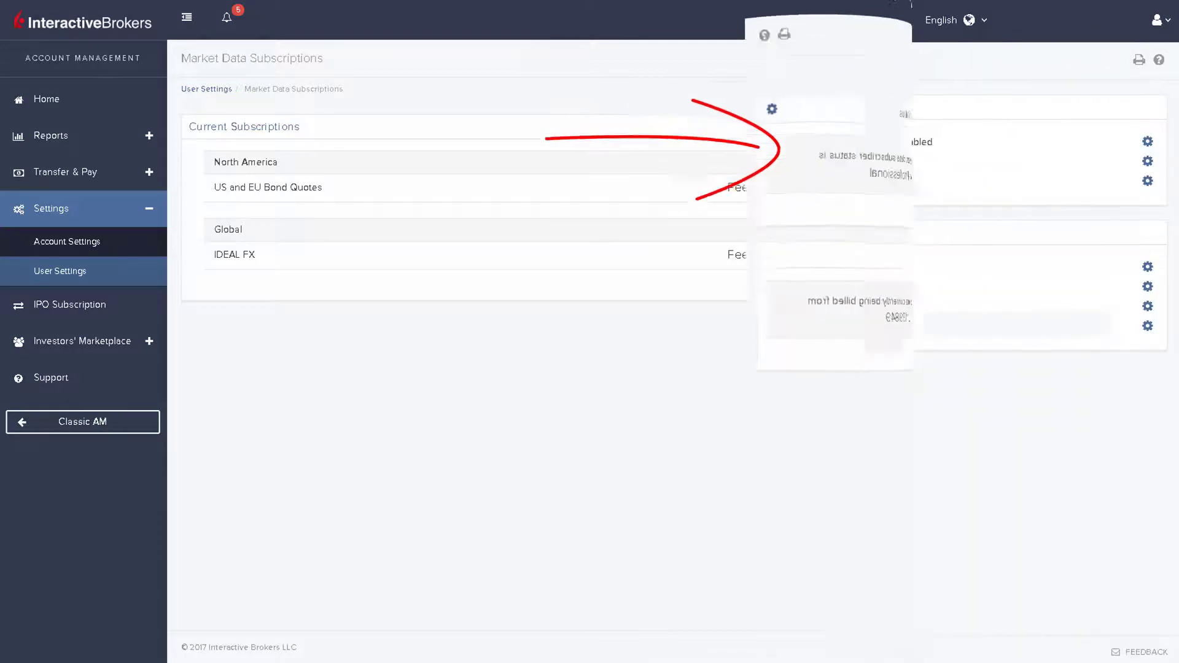
Step: Go back to the User Settings overview from the market data subscriptions page
click(60, 274)
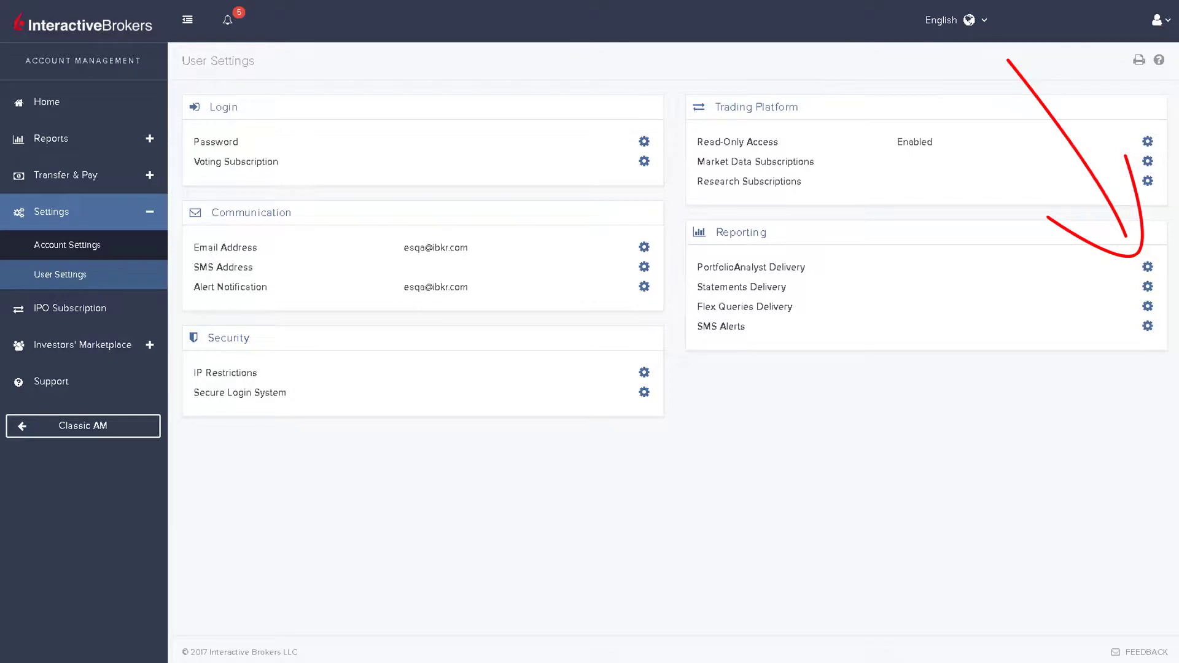
click(1147, 267)
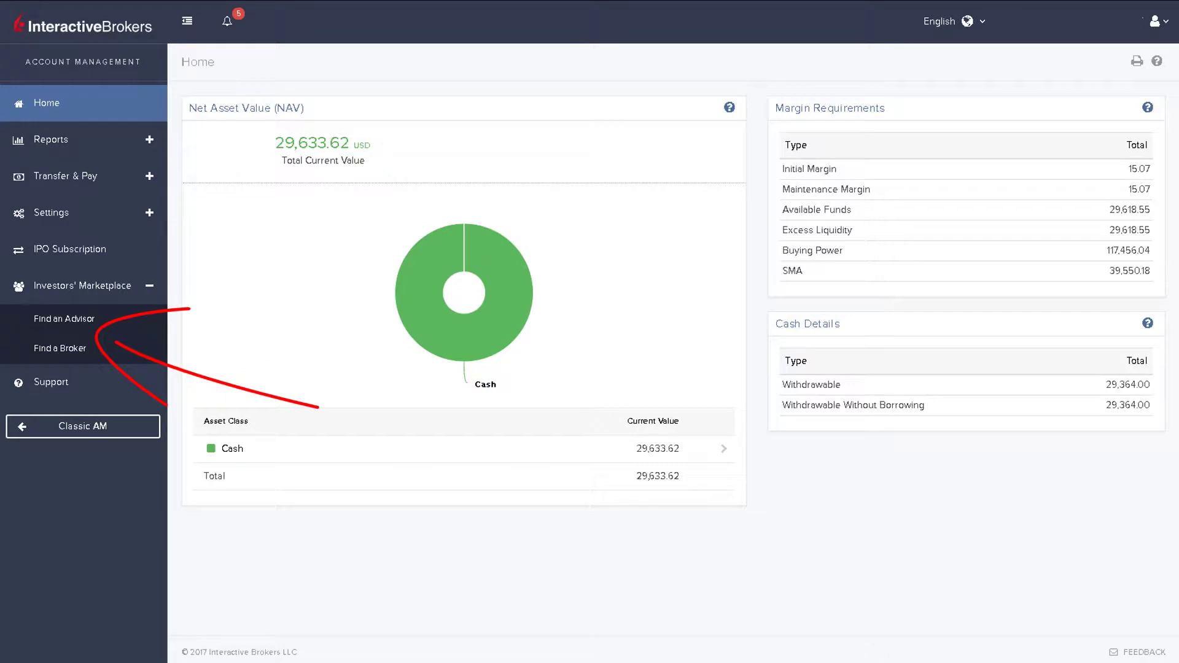
Step: Expand Investors' Marketplace in the sidebar to show Find an Advisor and Find a Broker
click(64, 318)
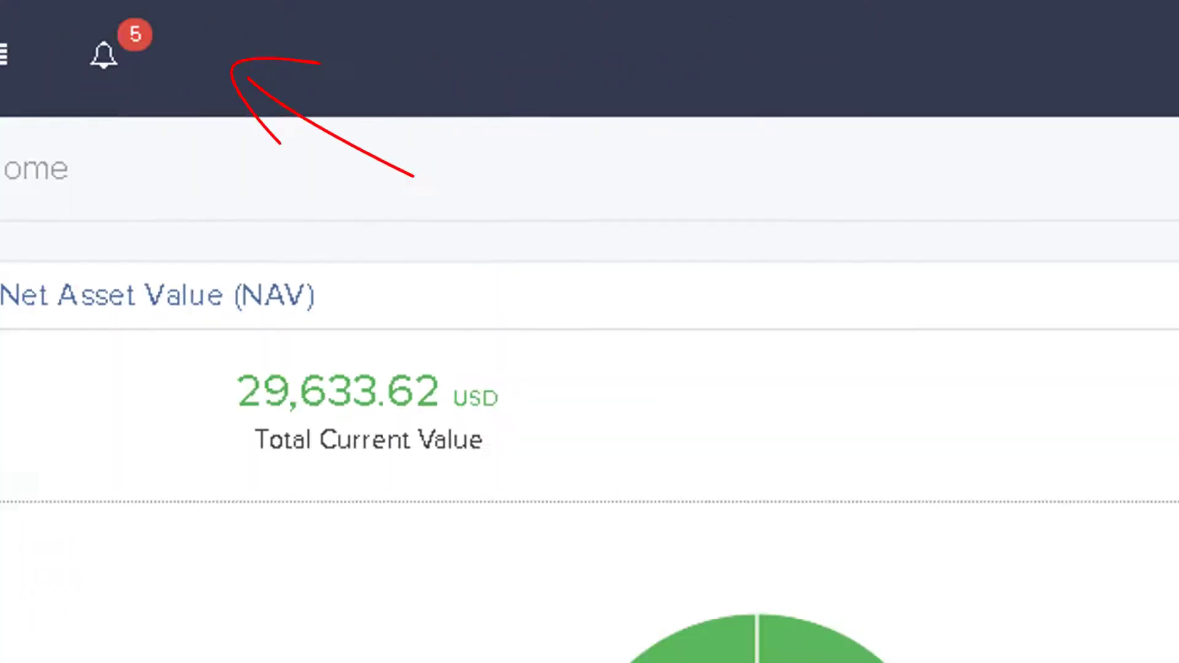
Step: Show the interface language menu with French, German, Italian, Japanese, Spanish, Chinese and Russian
click(685, 45)
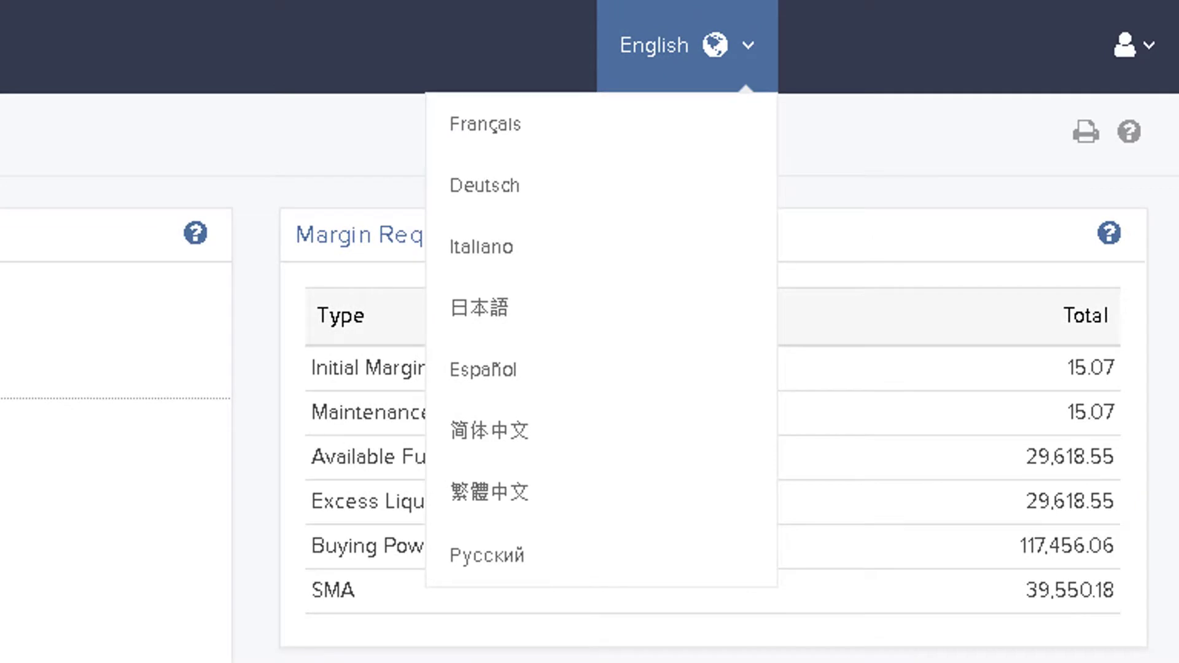